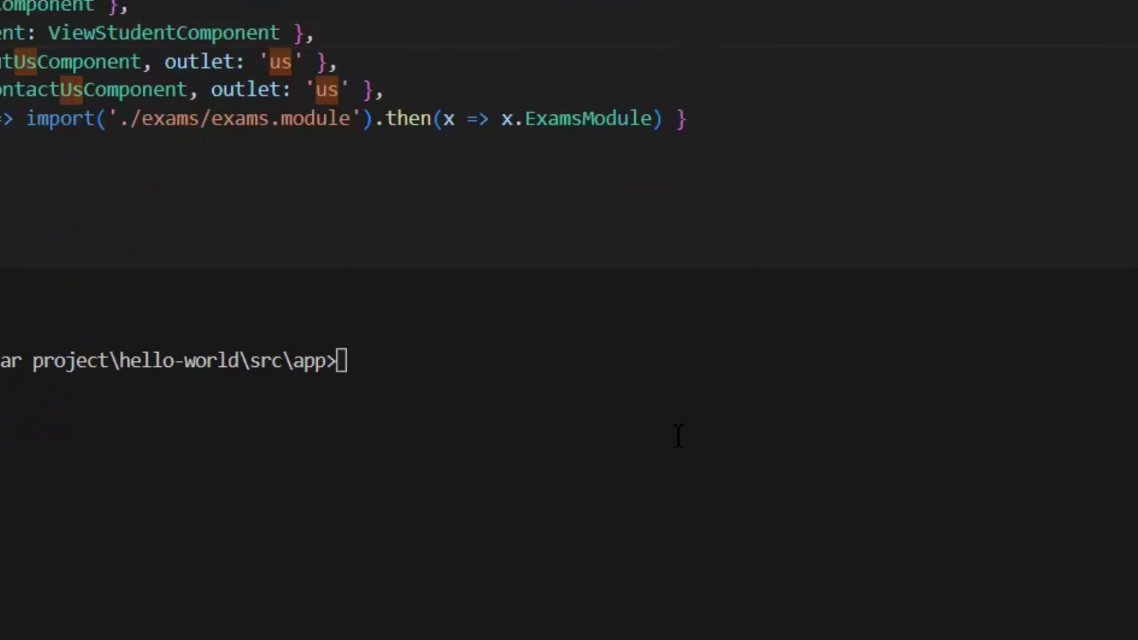
pyautogui.moveTo(615, 427)
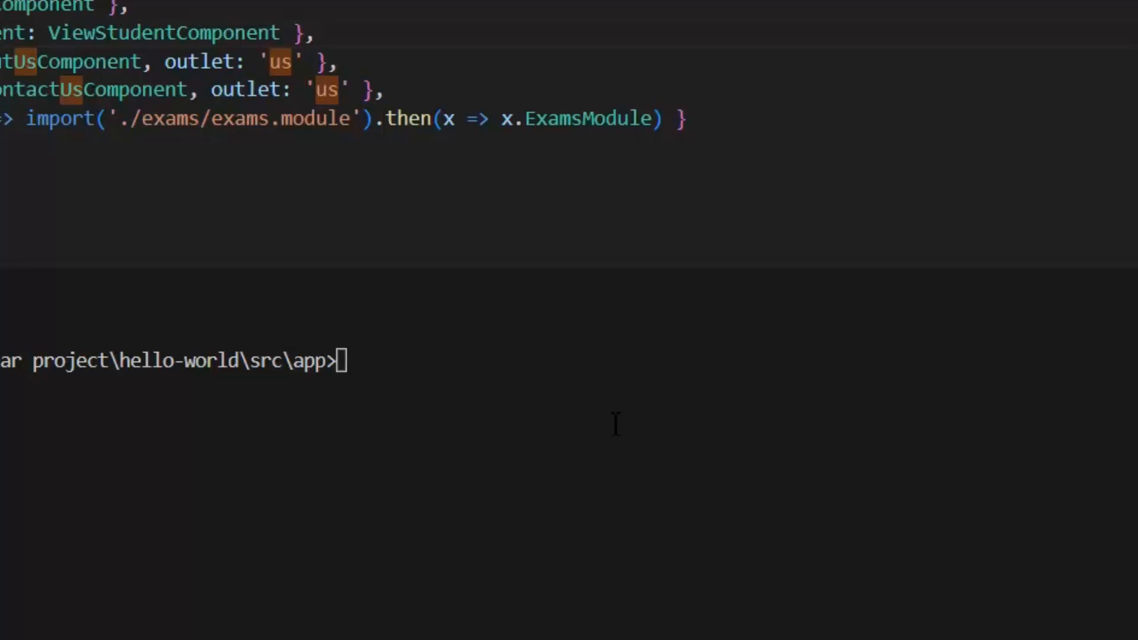
# - Run 'ng g g auth --implements CanActivate' in the terminal and bring up the generated auth.guard.ts
pyautogui.write('ng g')
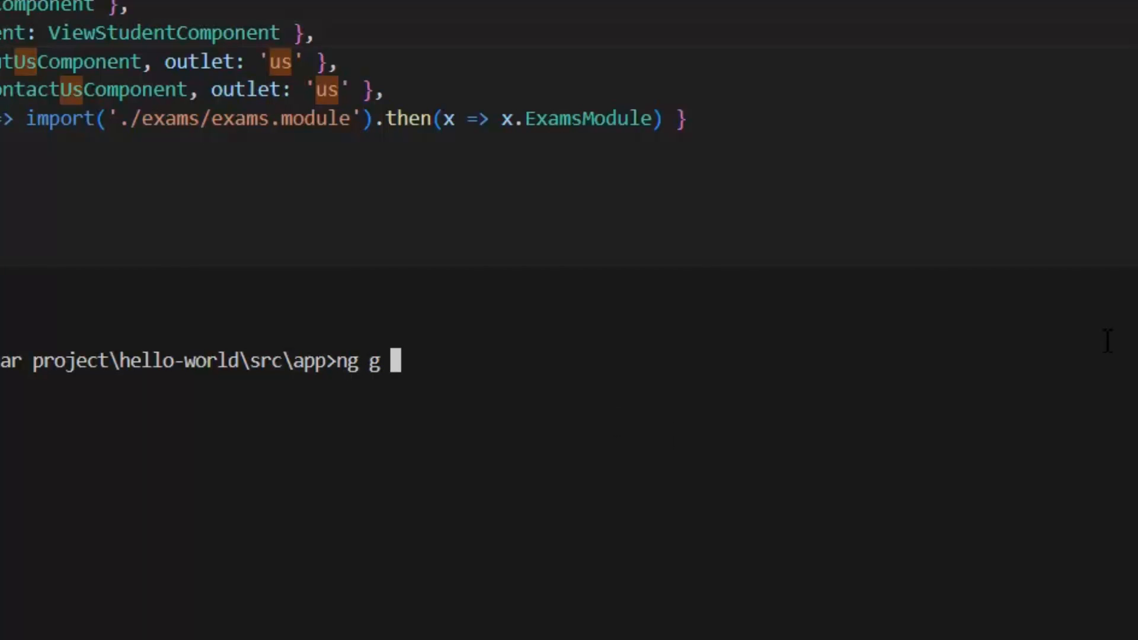
pyautogui.write('g')
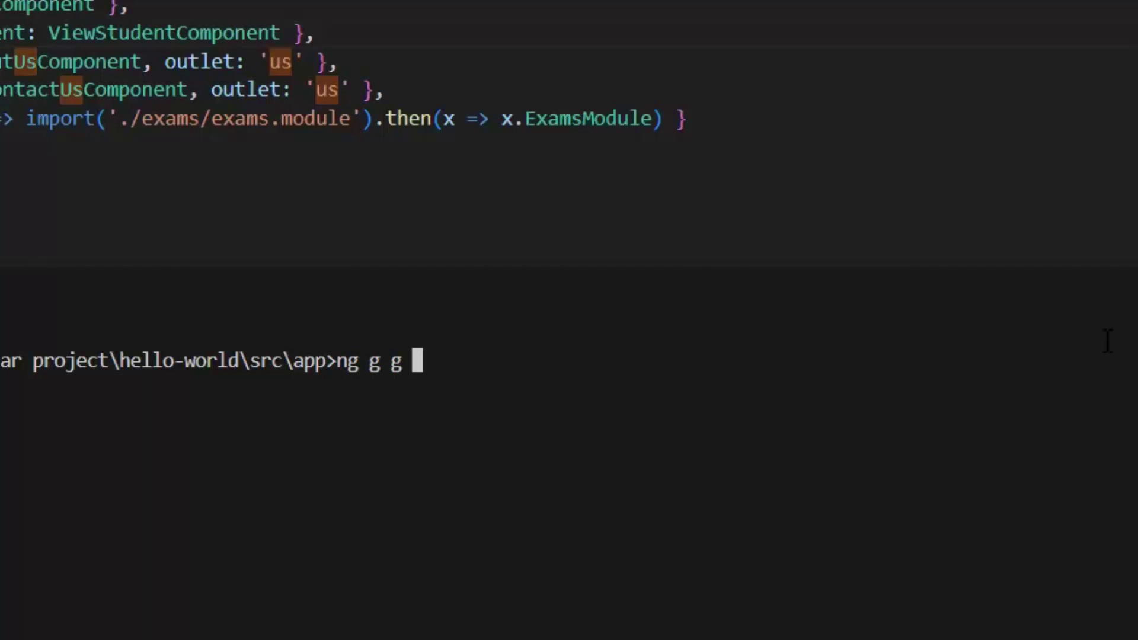
pyautogui.write('auth --')
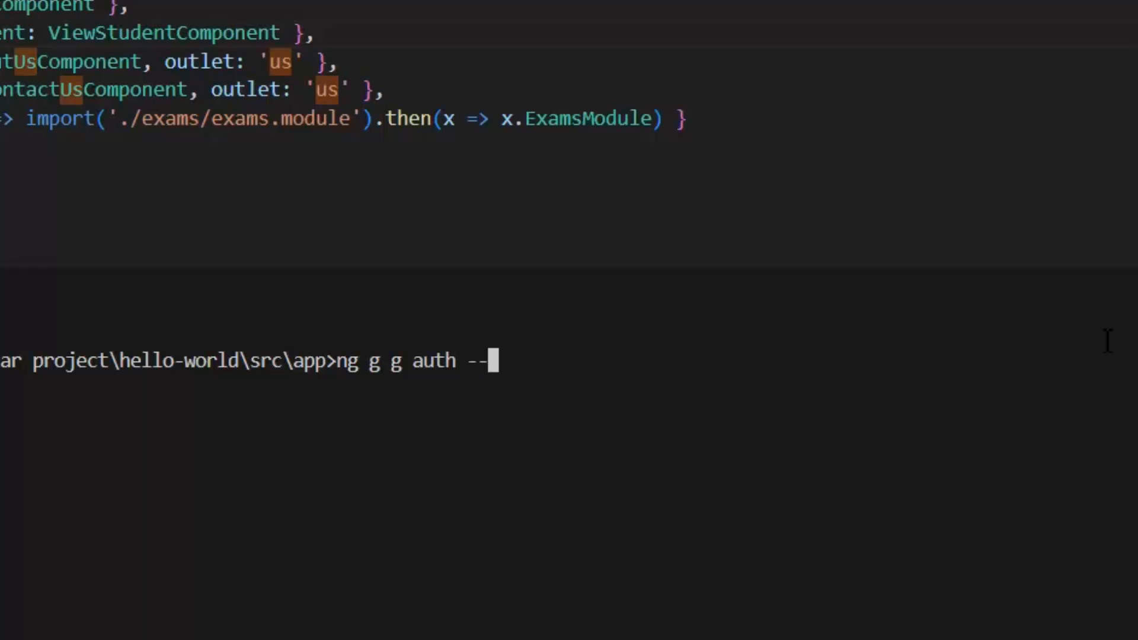
pyautogui.write('implements')
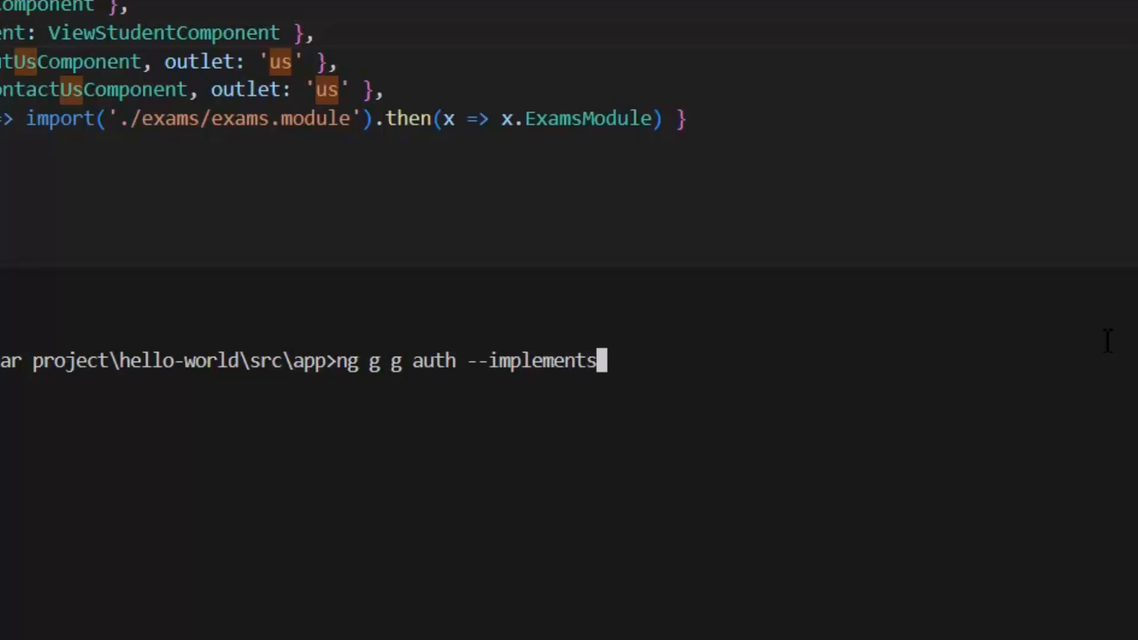
pyautogui.write('Can')
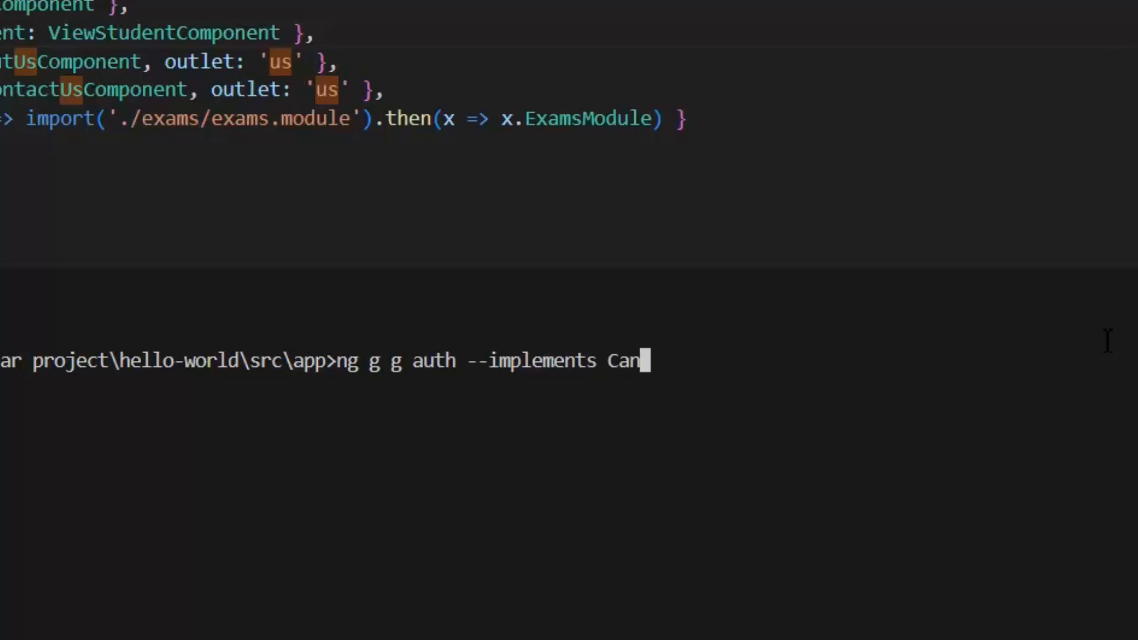
pyautogui.write('Activate')
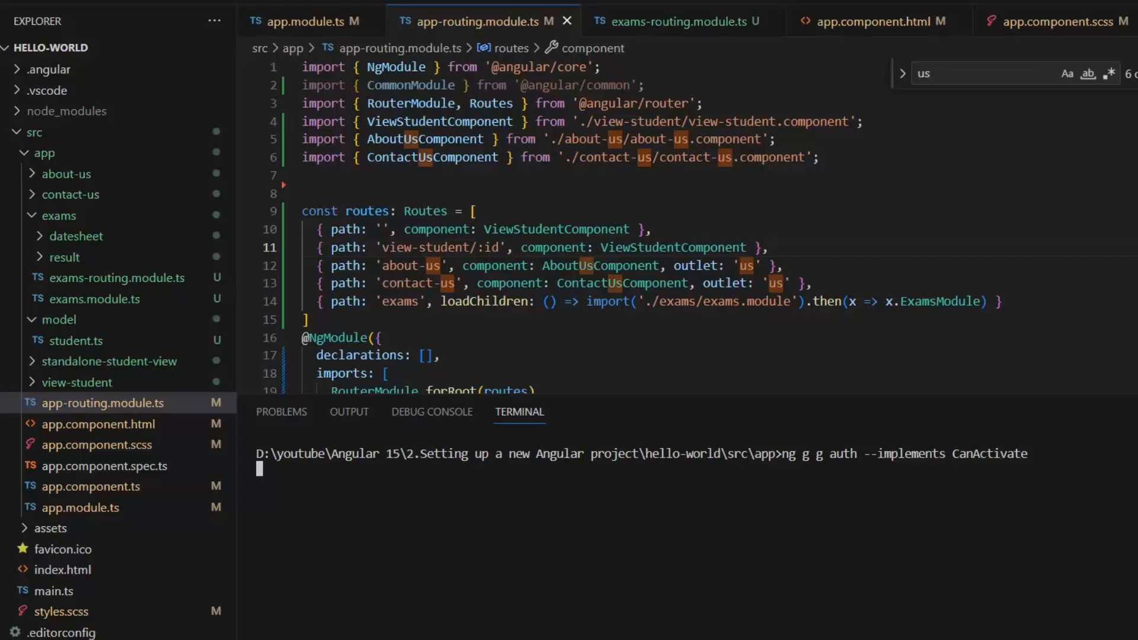
pyautogui.press('Return')
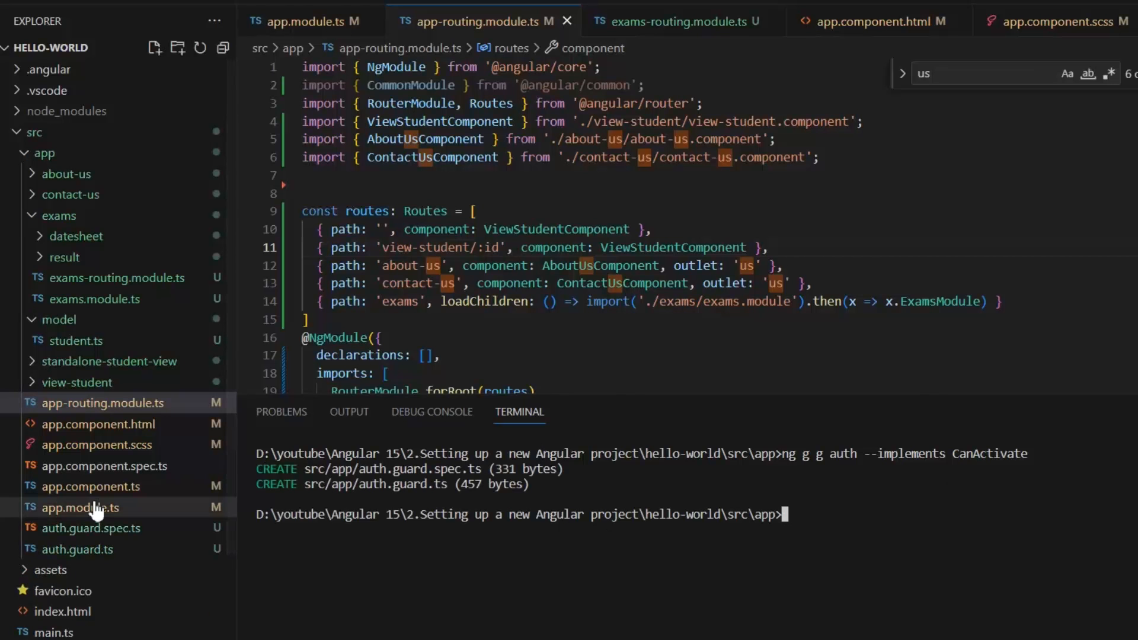
pyautogui.click(78, 549)
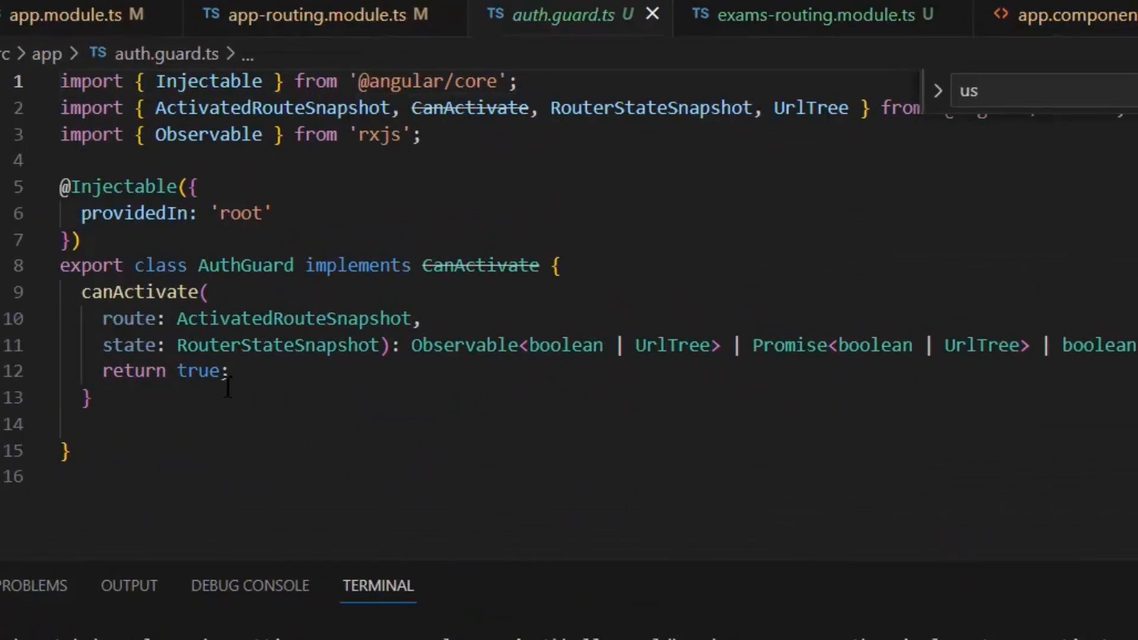
# - Add the '// can visit route or not' comment, change canActivate's return to false, and return to app-routing.module.ts
pyautogui.click(227, 372)
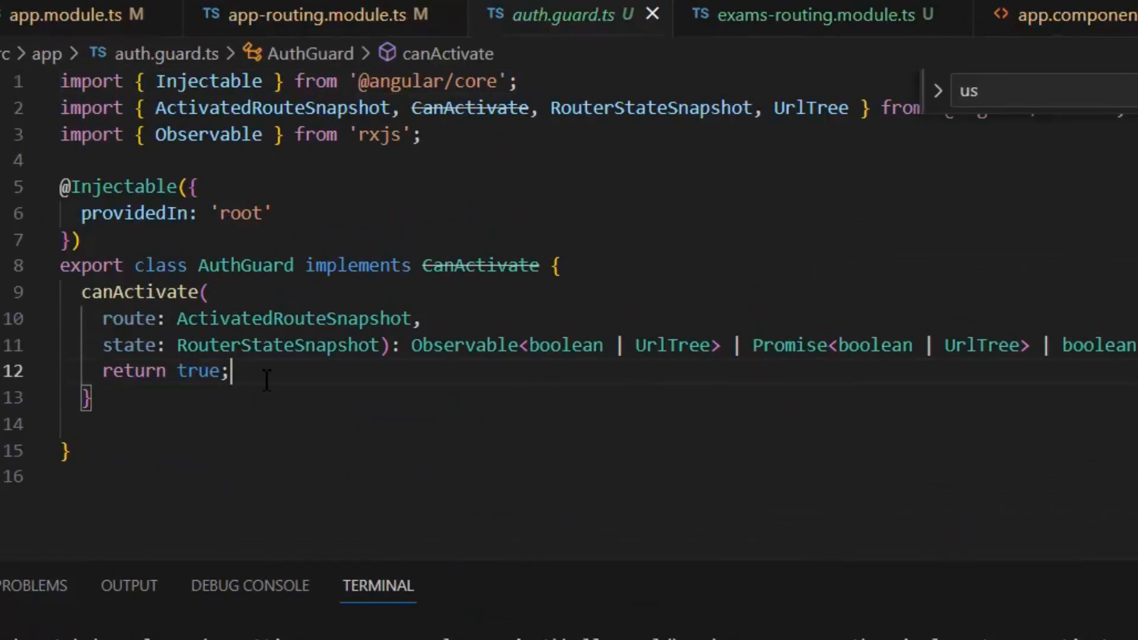
pyautogui.write('//')
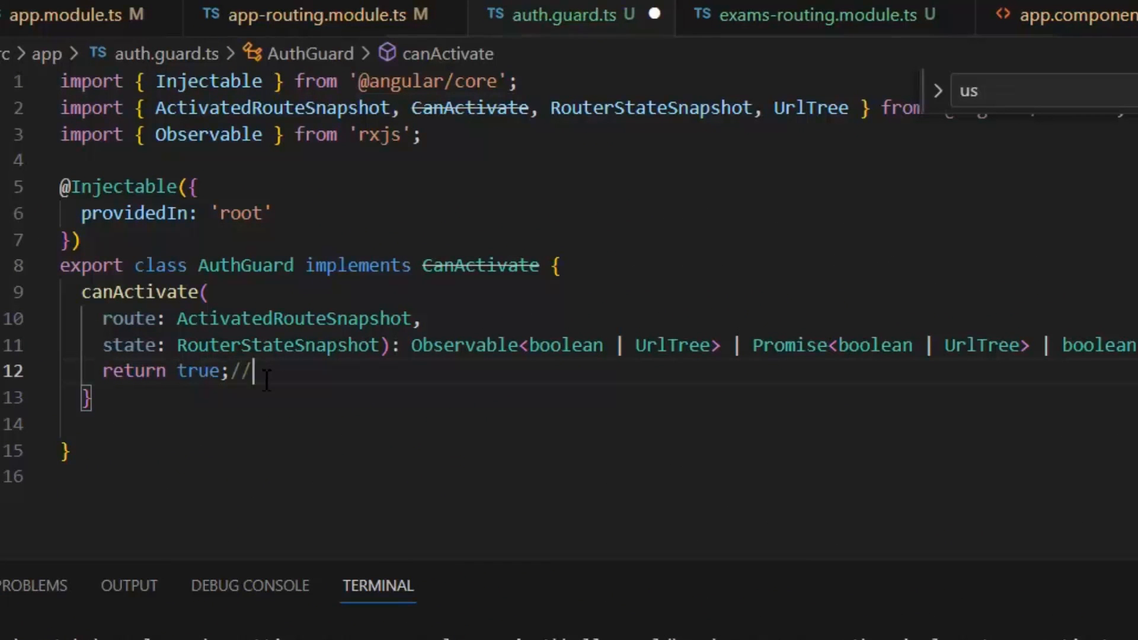
pyautogui.write('can visit')
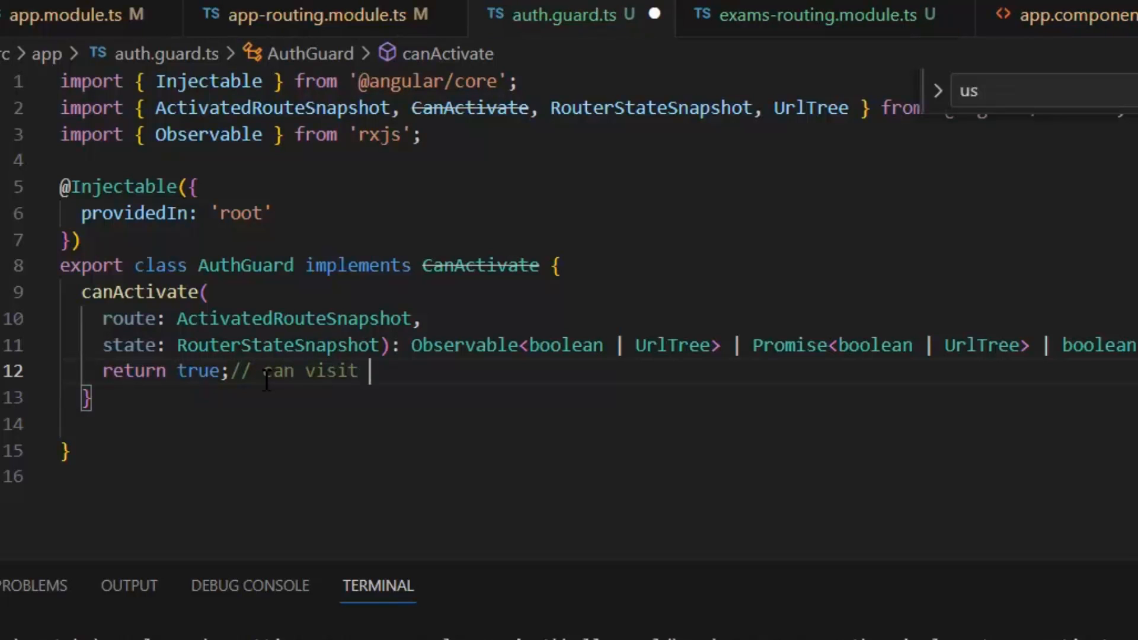
pyautogui.write('route o')
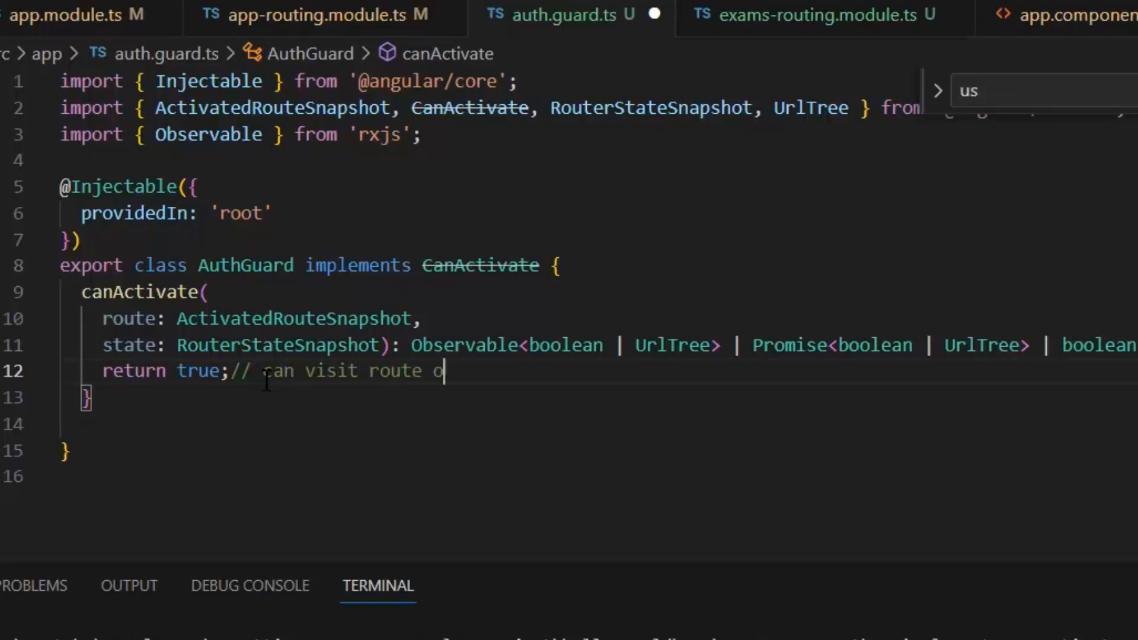
pyautogui.write('or not')
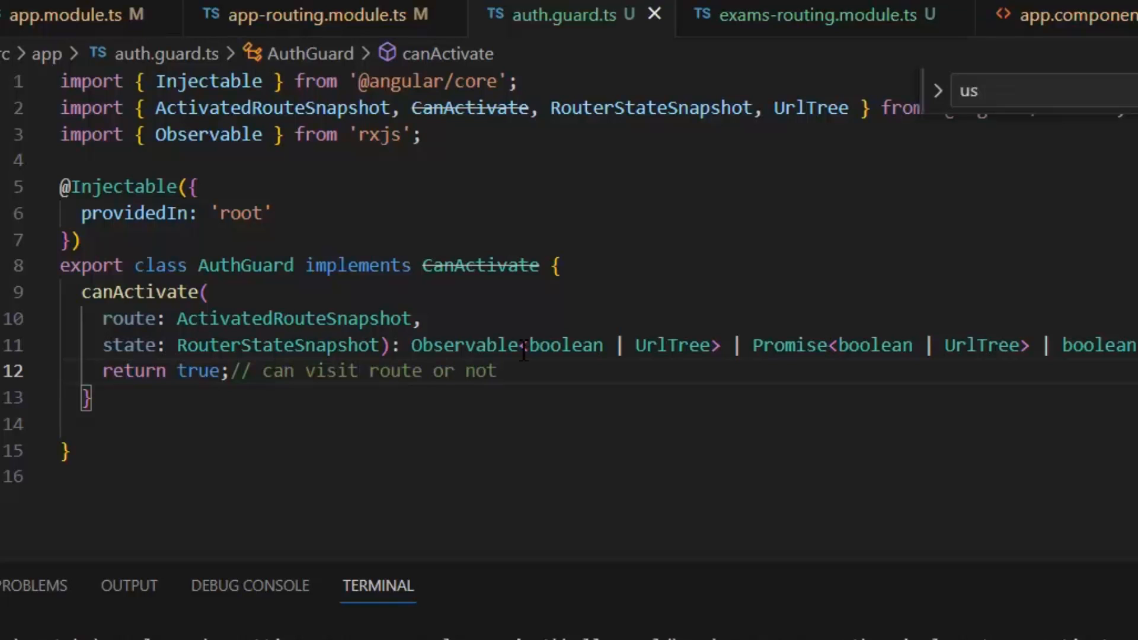
pyautogui.write('f')
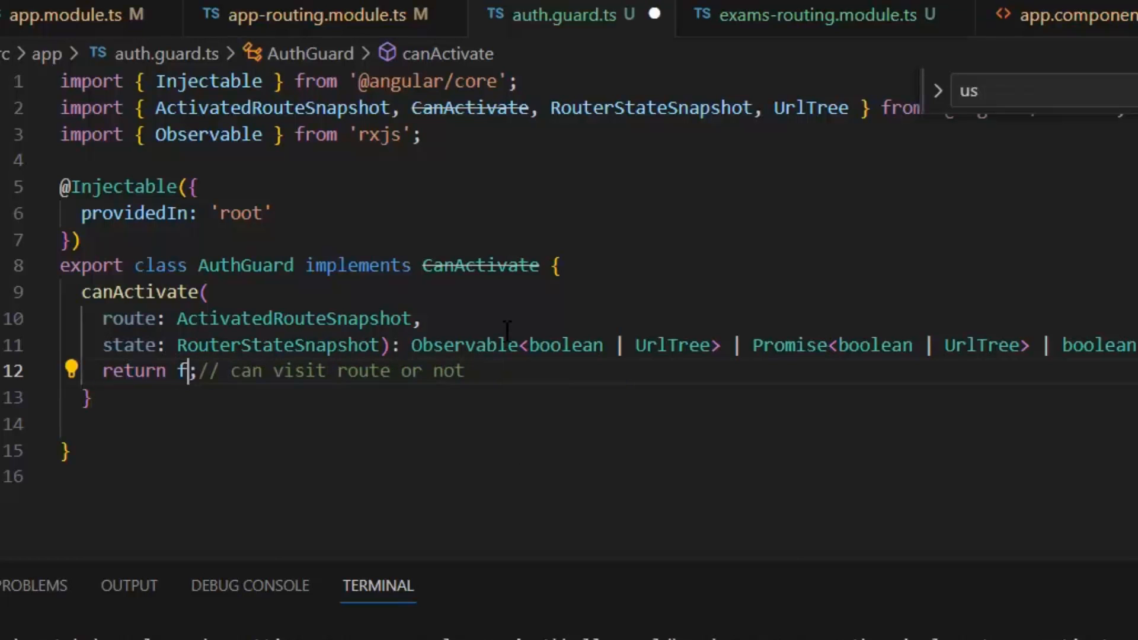
pyautogui.write('alse')
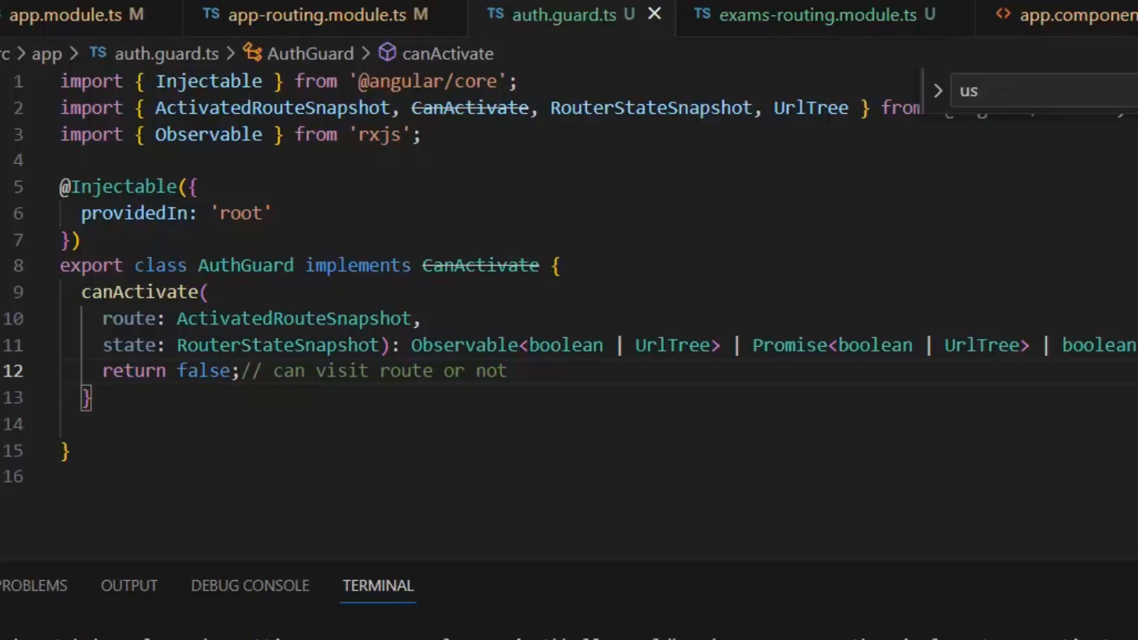
pyautogui.click(319, 16)
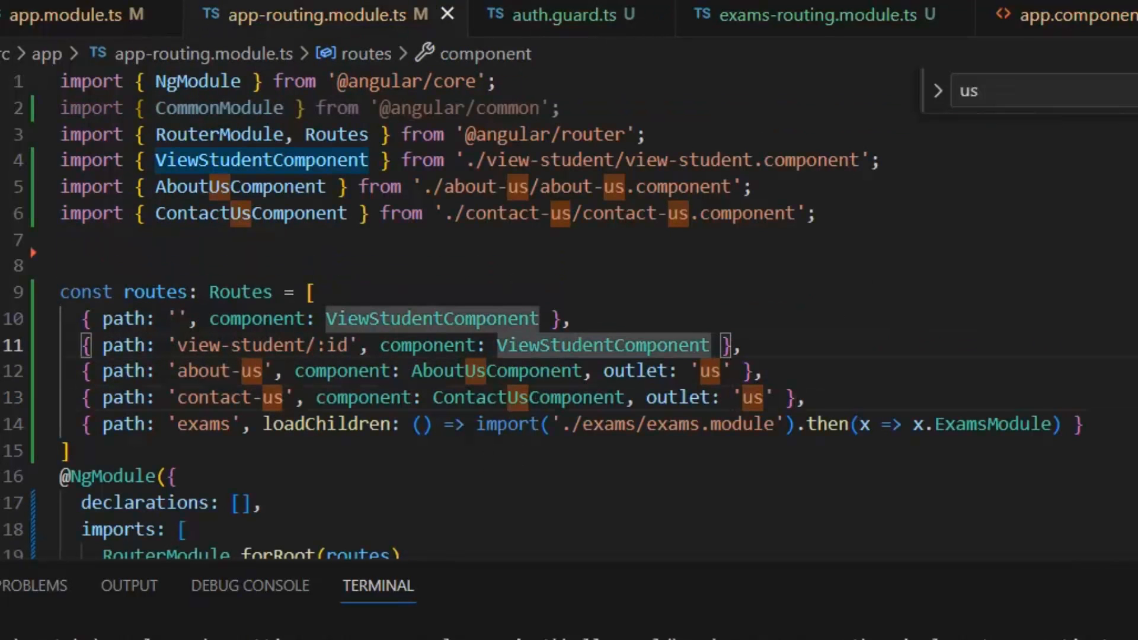
# - Add canActivate:[AuthGuard] to the view-student route, picking AuthGuard from IntelliSense to auto-import it
pyautogui.write(',')
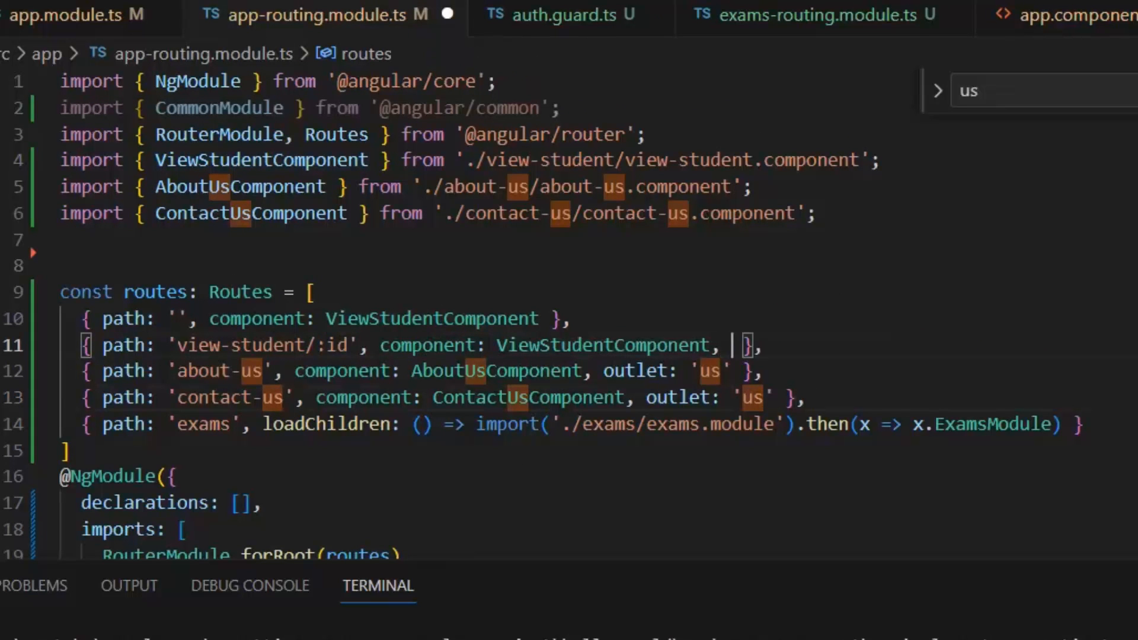
pyautogui.write('canActivate')
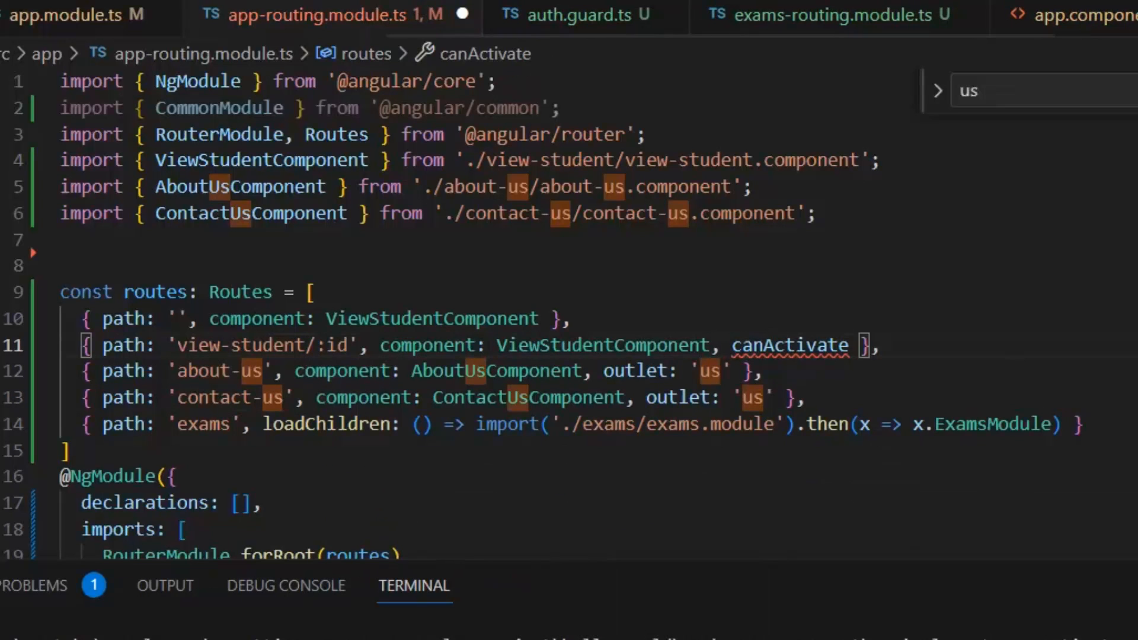
pyautogui.write(':[At')
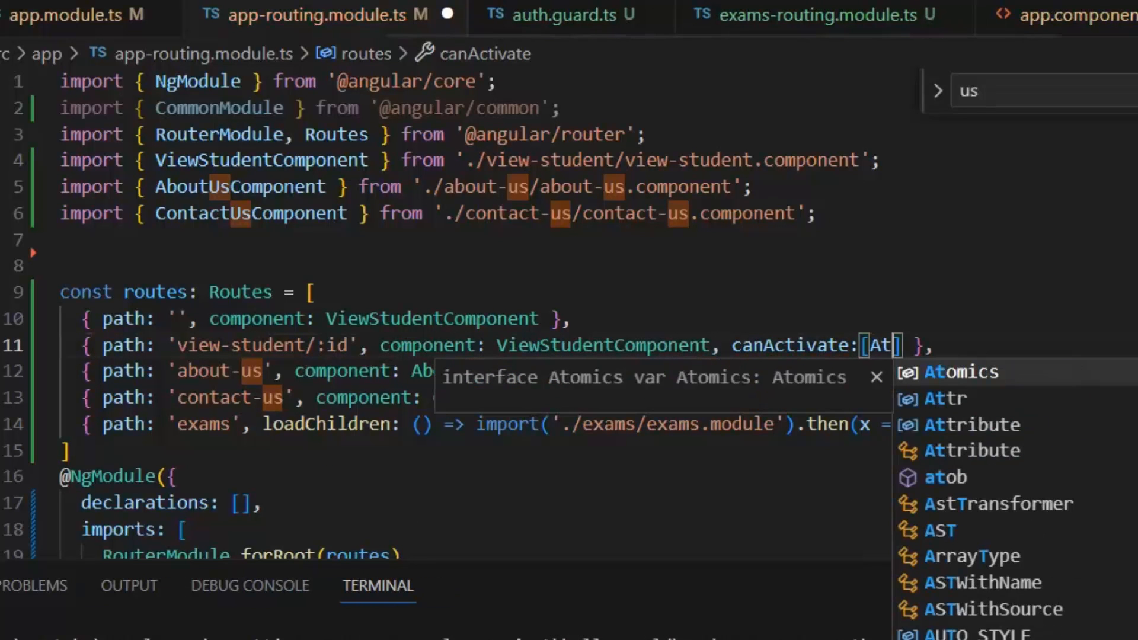
pyautogui.write('uth')
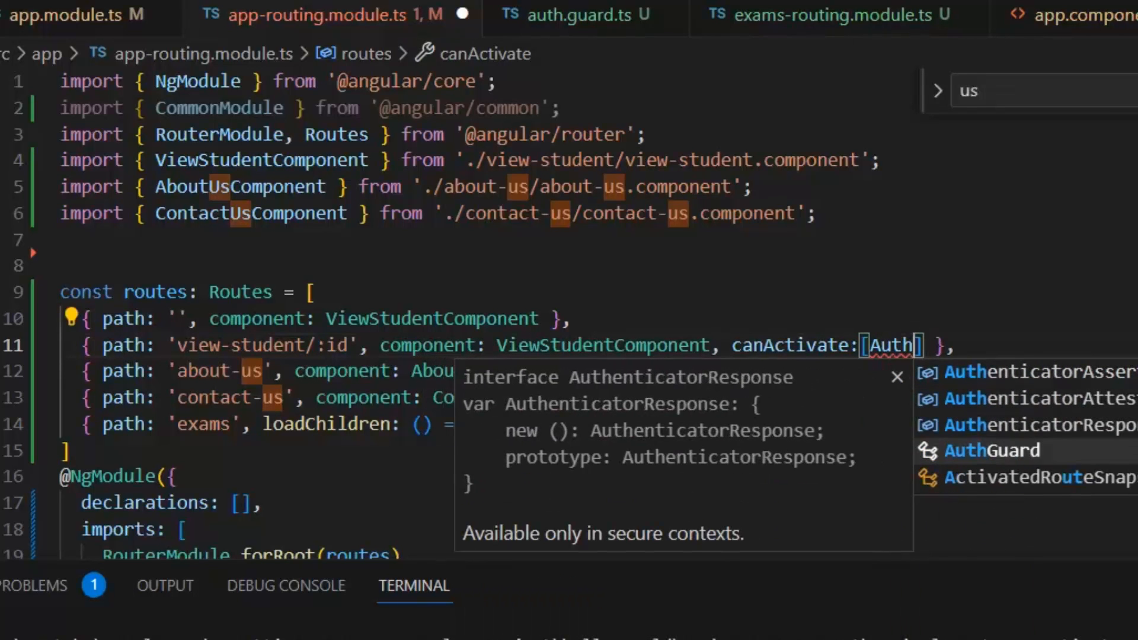
pyautogui.click(992, 450)
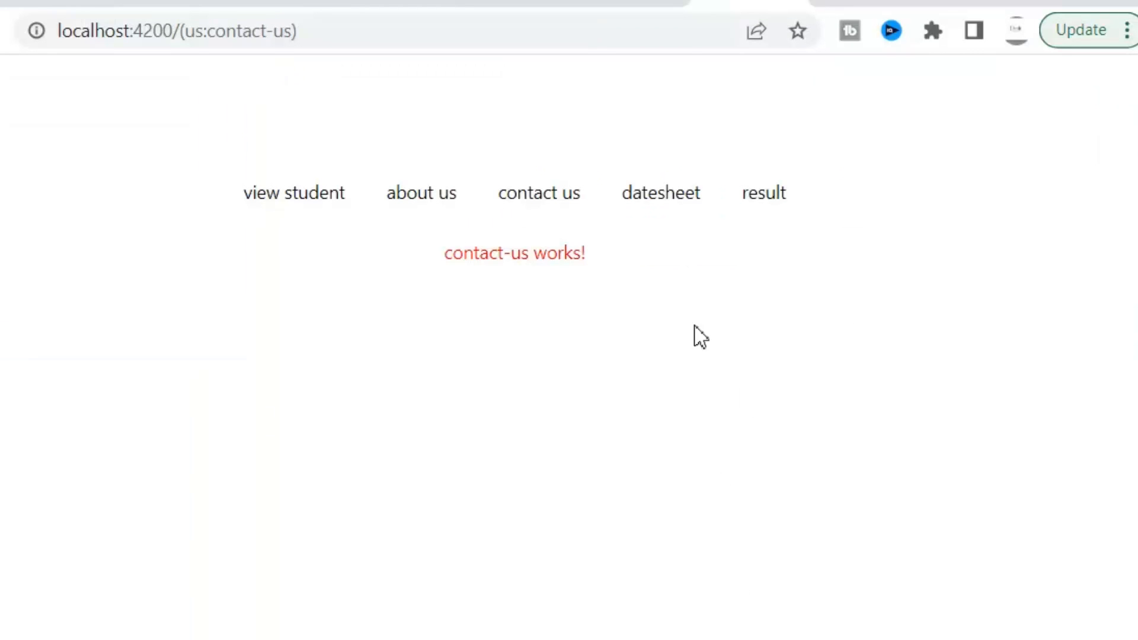
# - Visit the datesheet, about us, contact us and result pages from the app's nav bar to test routing
pyautogui.click(660, 192)
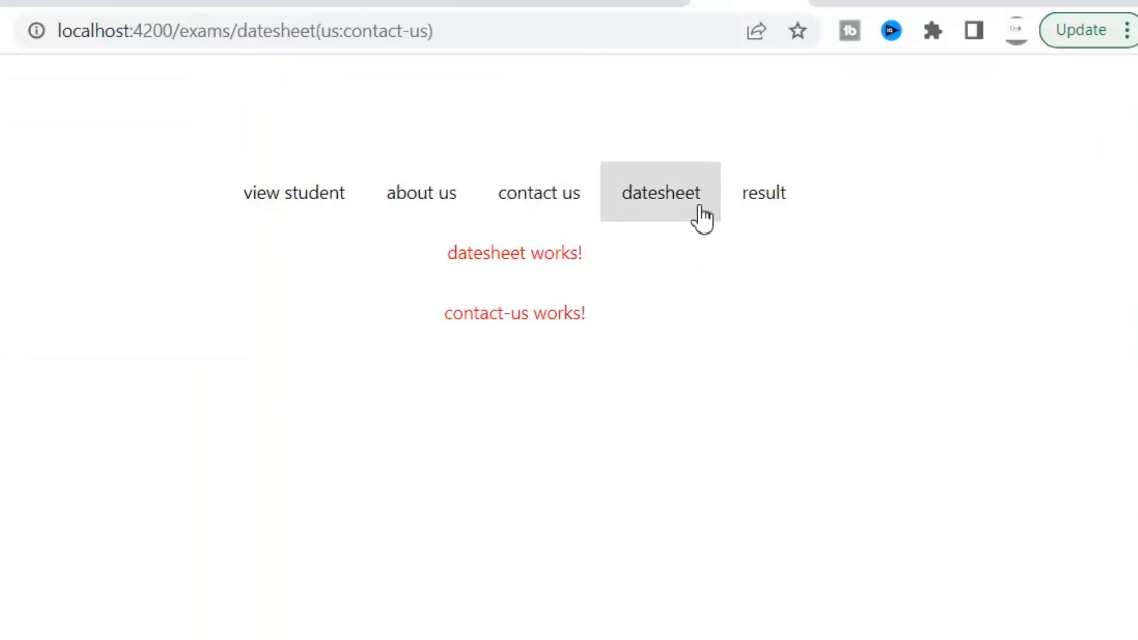
pyautogui.click(421, 192)
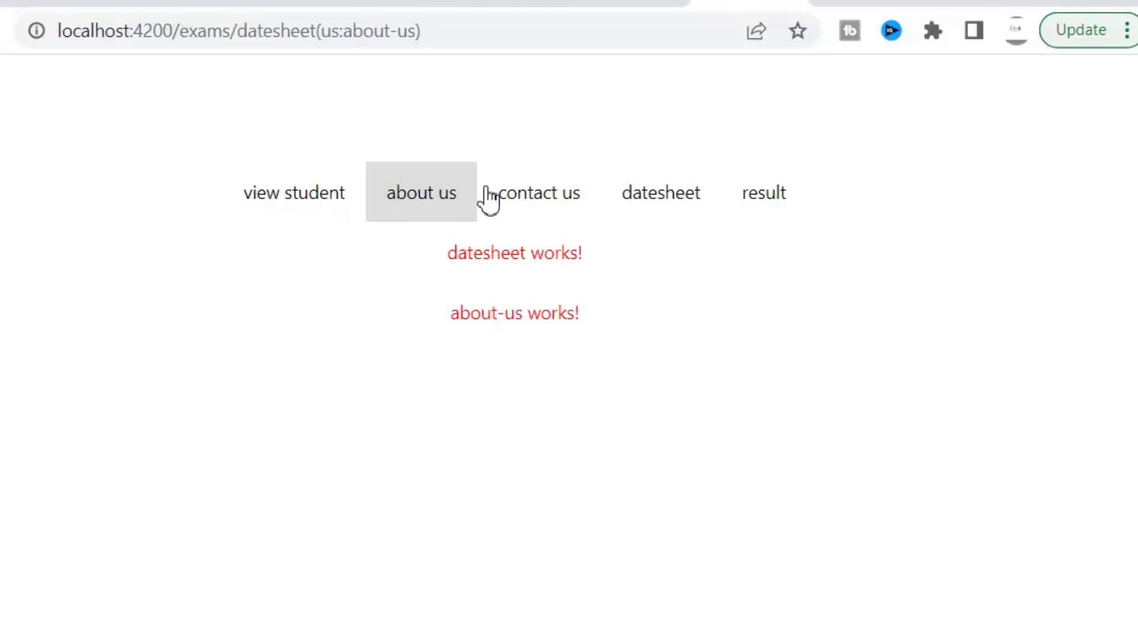
pyautogui.click(538, 192)
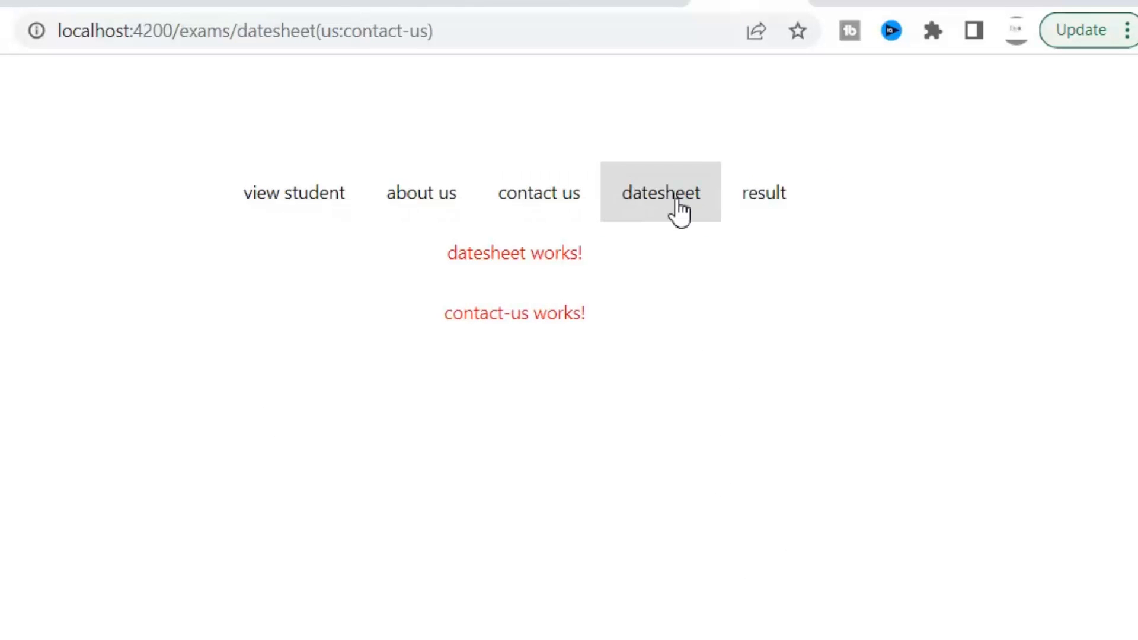
pyautogui.click(762, 193)
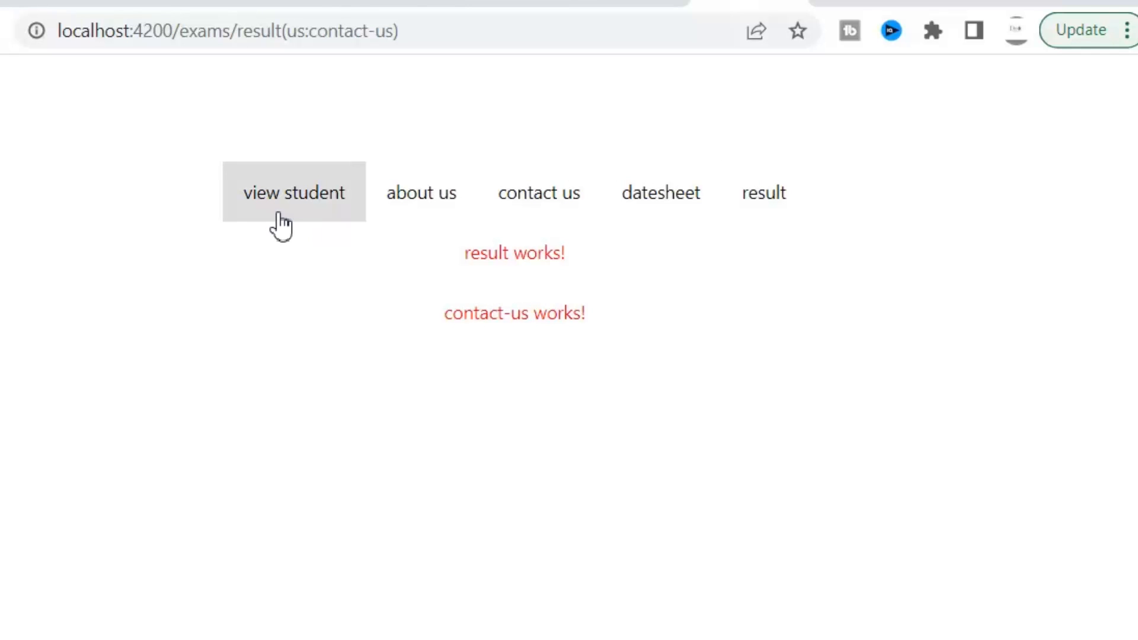
pyautogui.moveTo(312, 218)
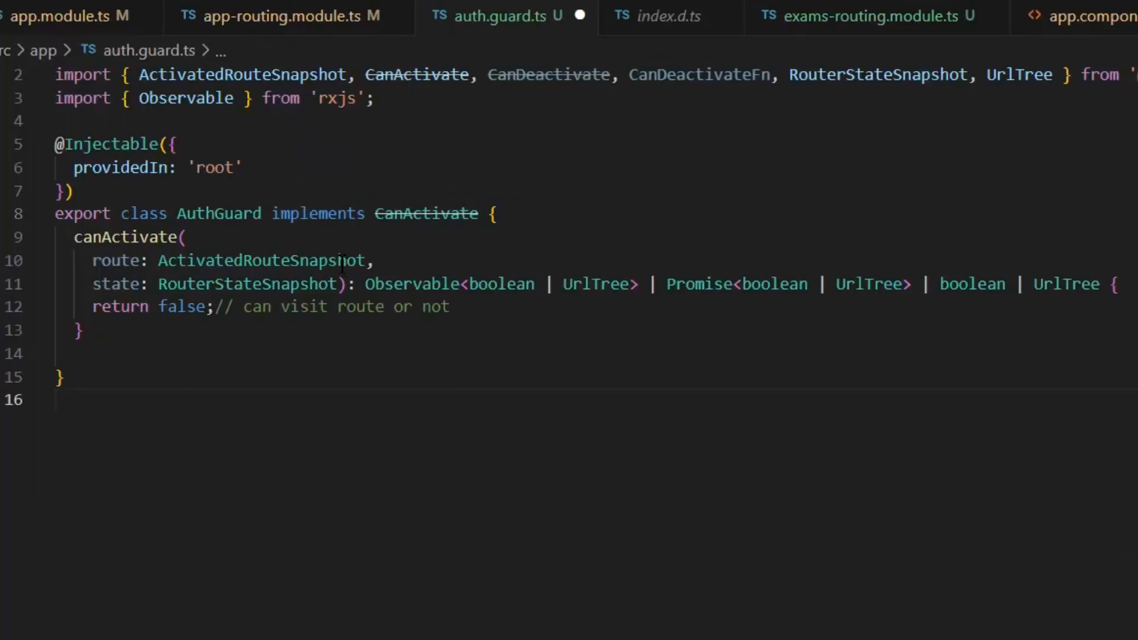
pyautogui.moveTo(426, 214)
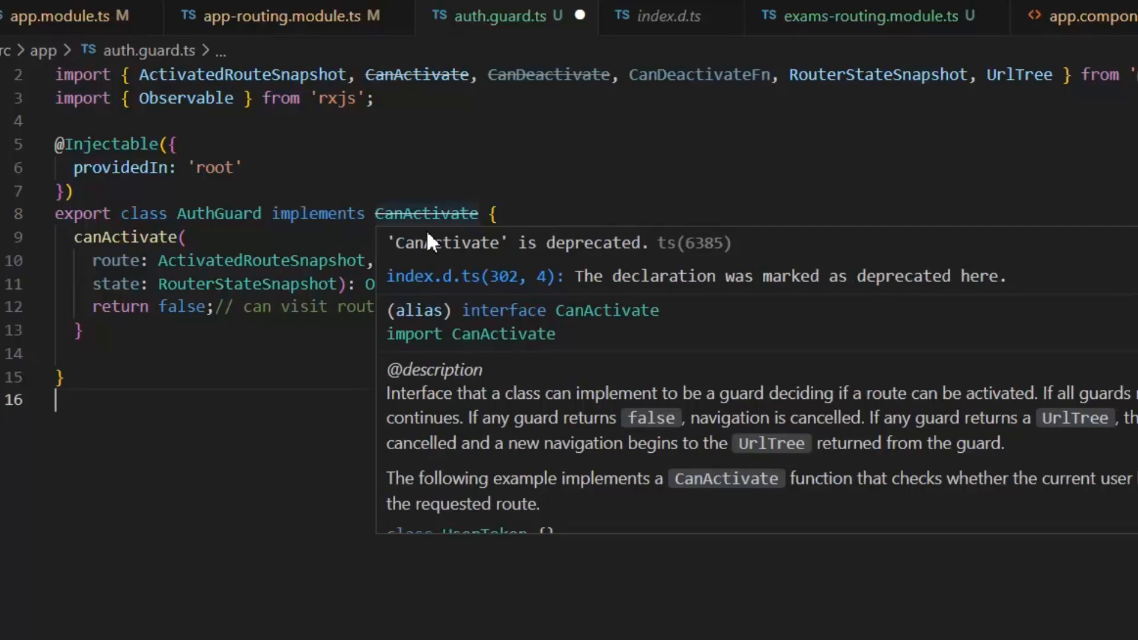
pyautogui.moveTo(829, 302)
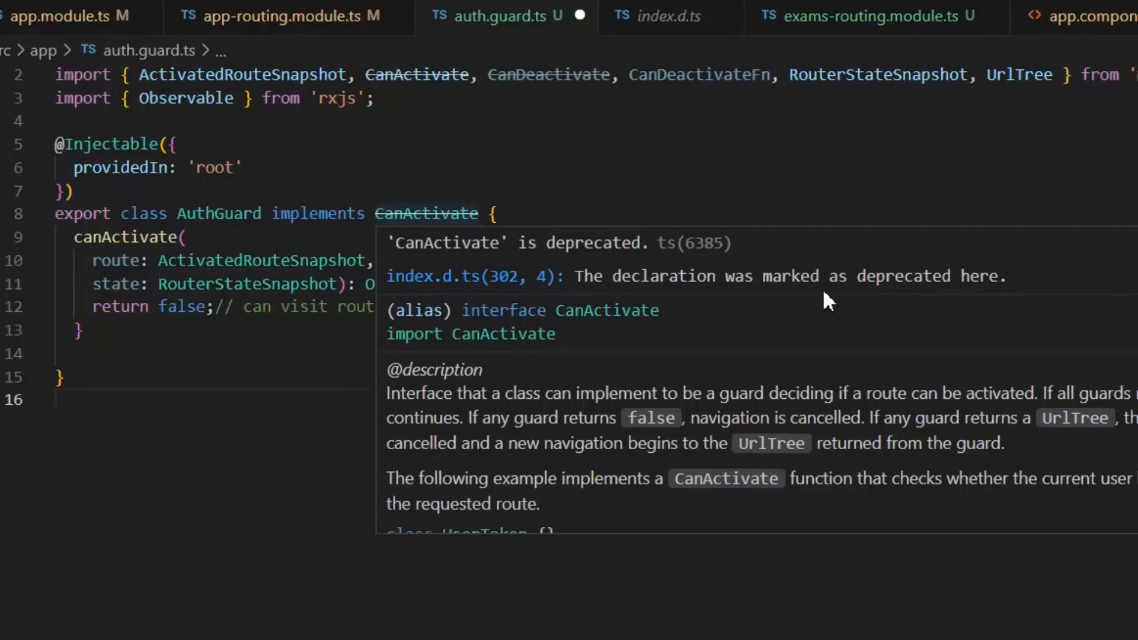
# - Dismiss the CanActivate deprecation details and begin editing the AuthGuard class to remove the interface
pyautogui.click(258, 355)
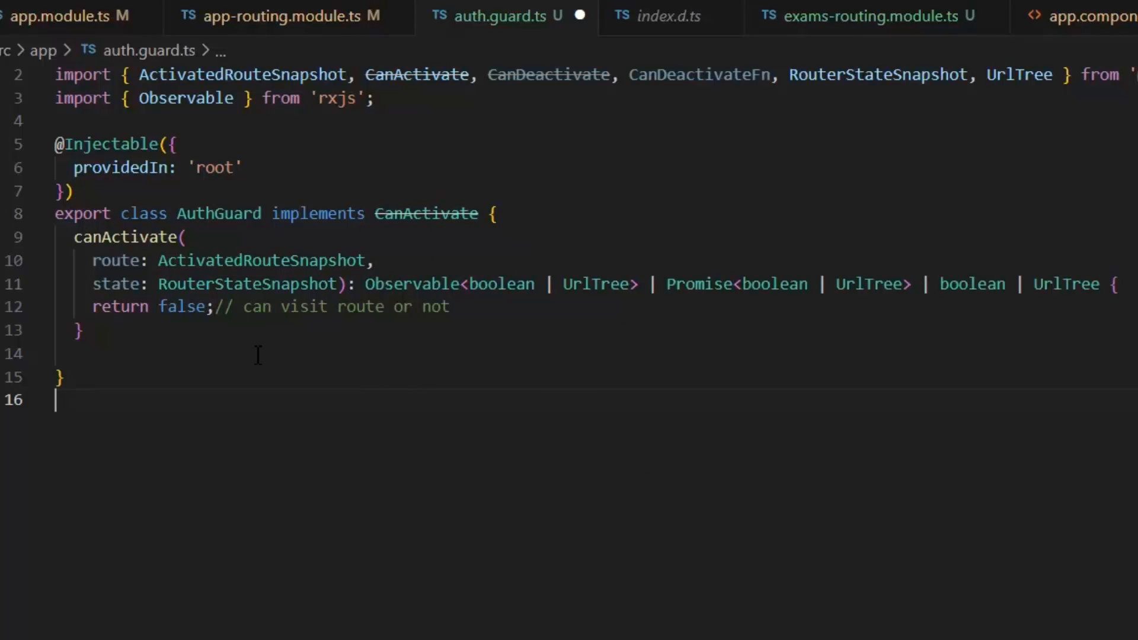
pyautogui.click(184, 237)
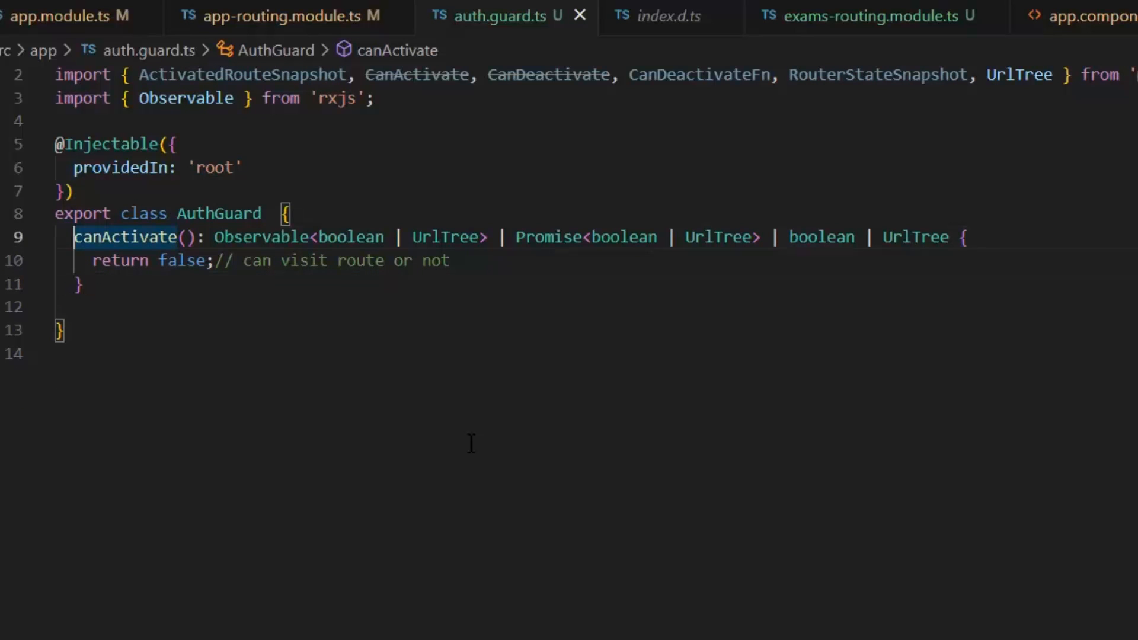
# - Replace AuthGuard in the view-student route's canActivate with () => inject(AuthGuard).canActivate() and save
pyautogui.click(280, 15)
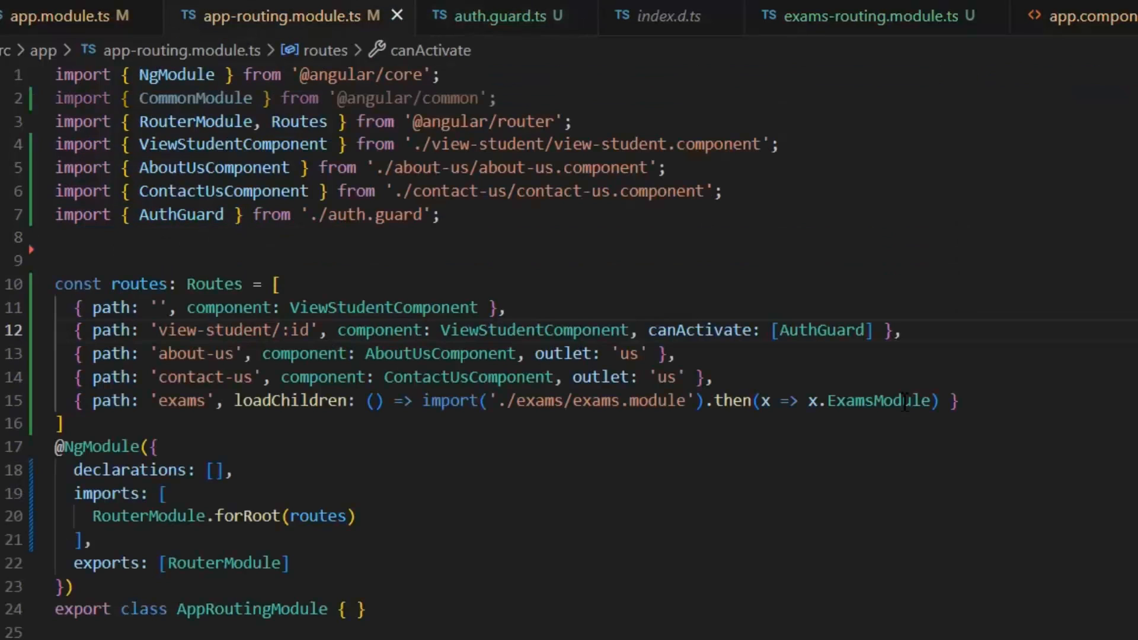
pyautogui.doubleClick(822, 330)
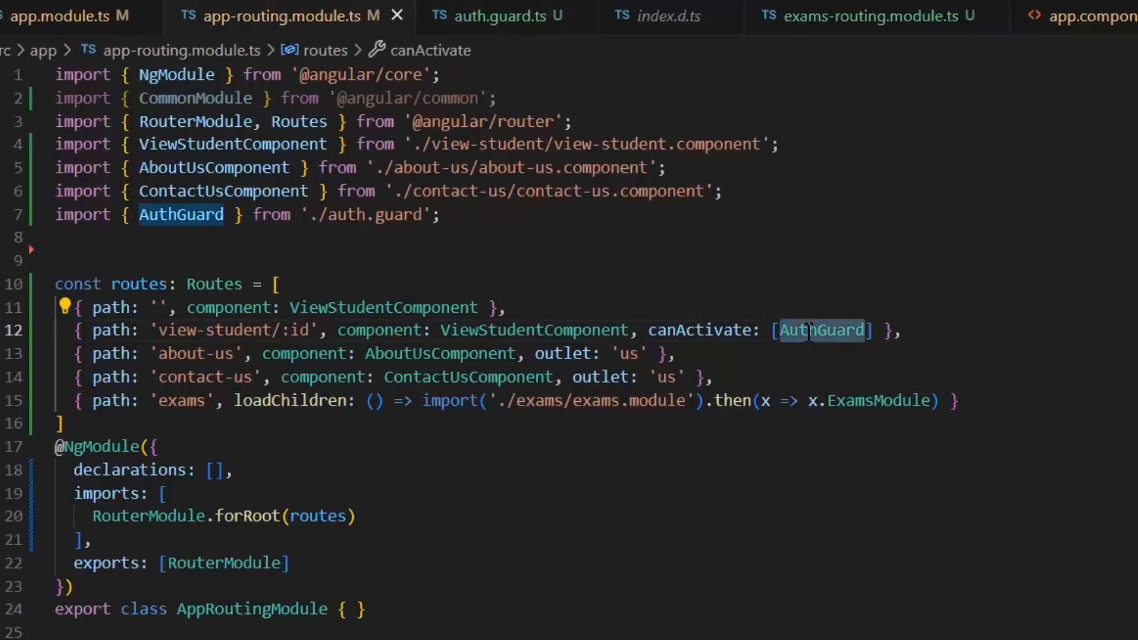
pyautogui.write('()')
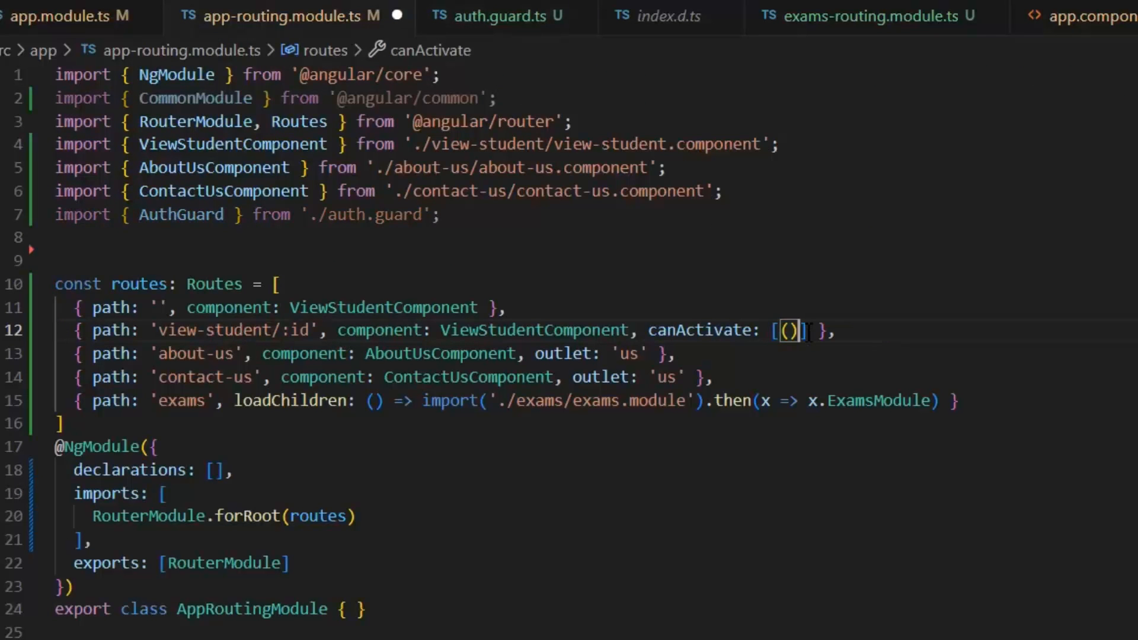
pyautogui.write('=>inject(')
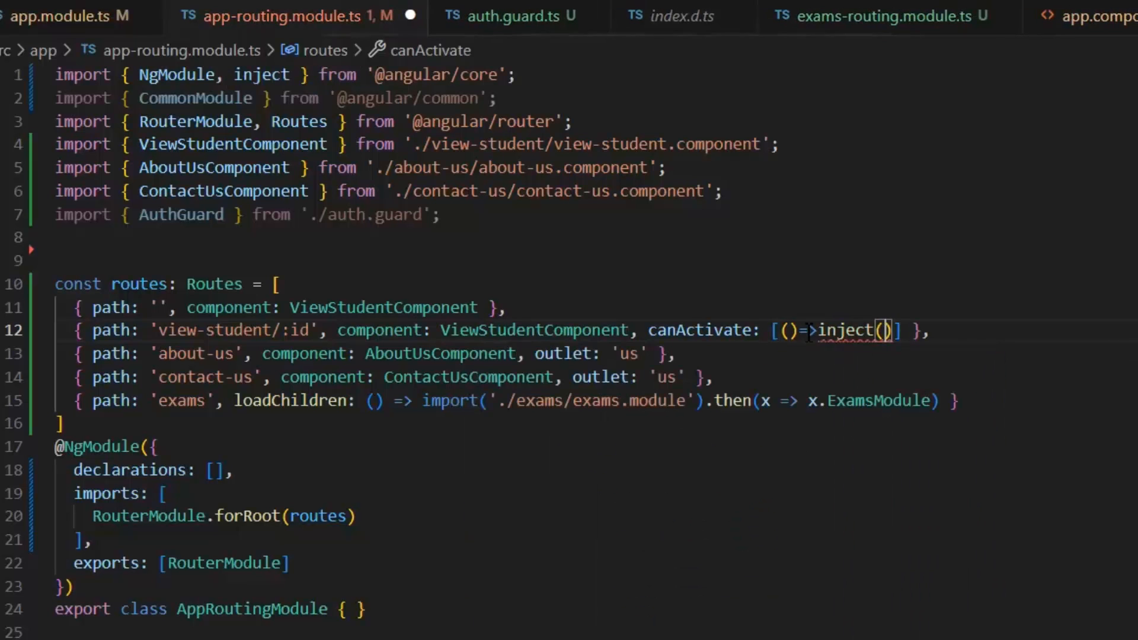
pyautogui.write('AuthGuard')
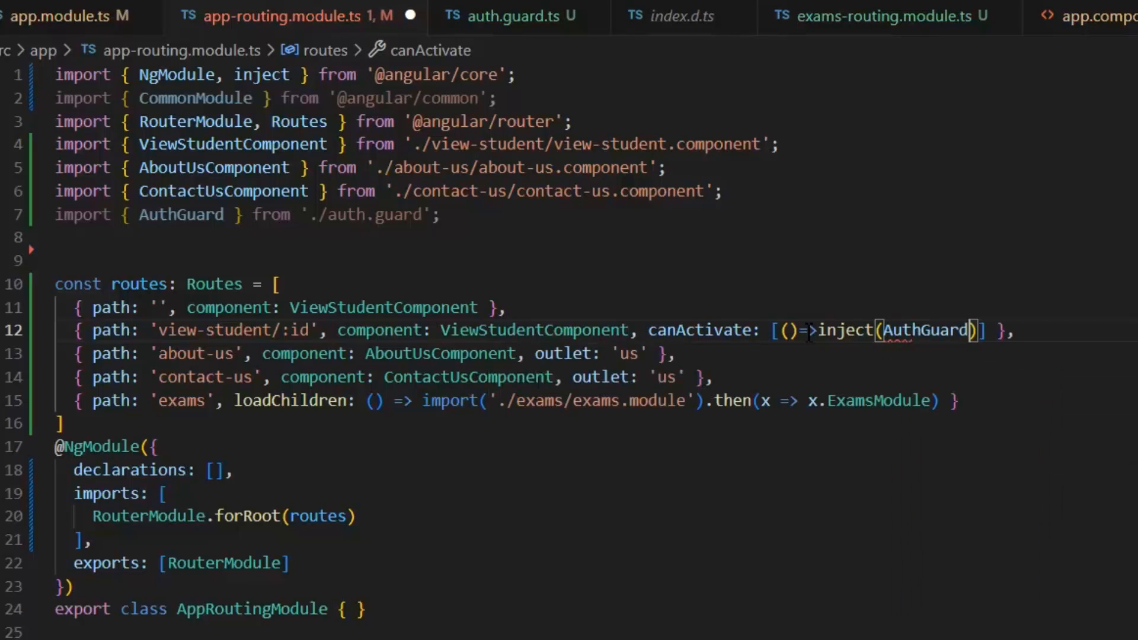
pyautogui.write('.canActivate(')
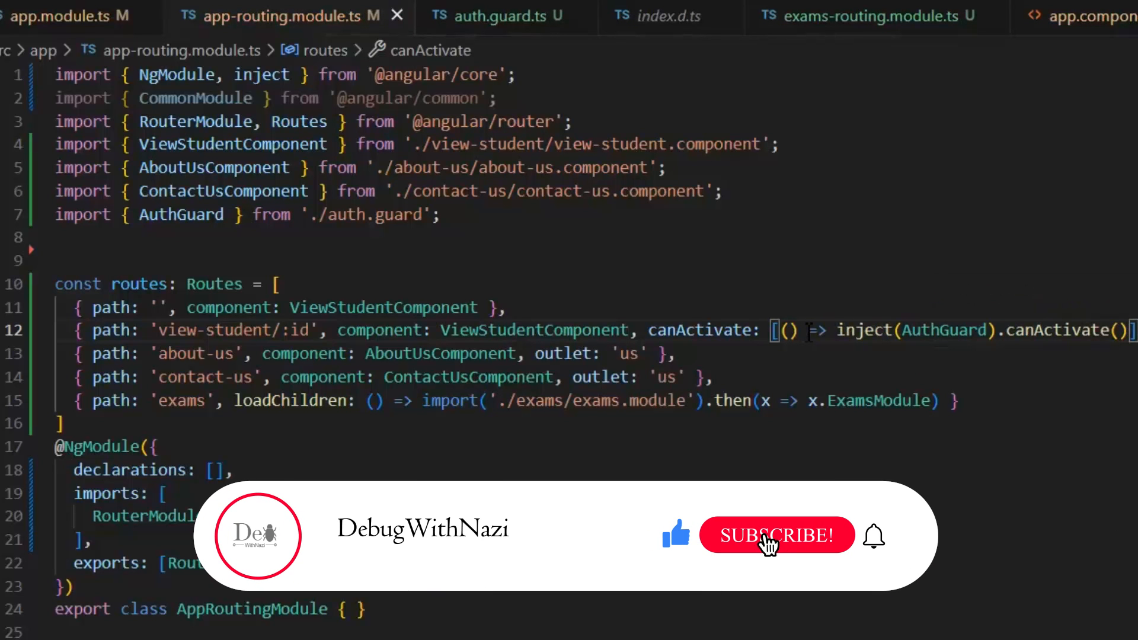
pyautogui.click(777, 536)
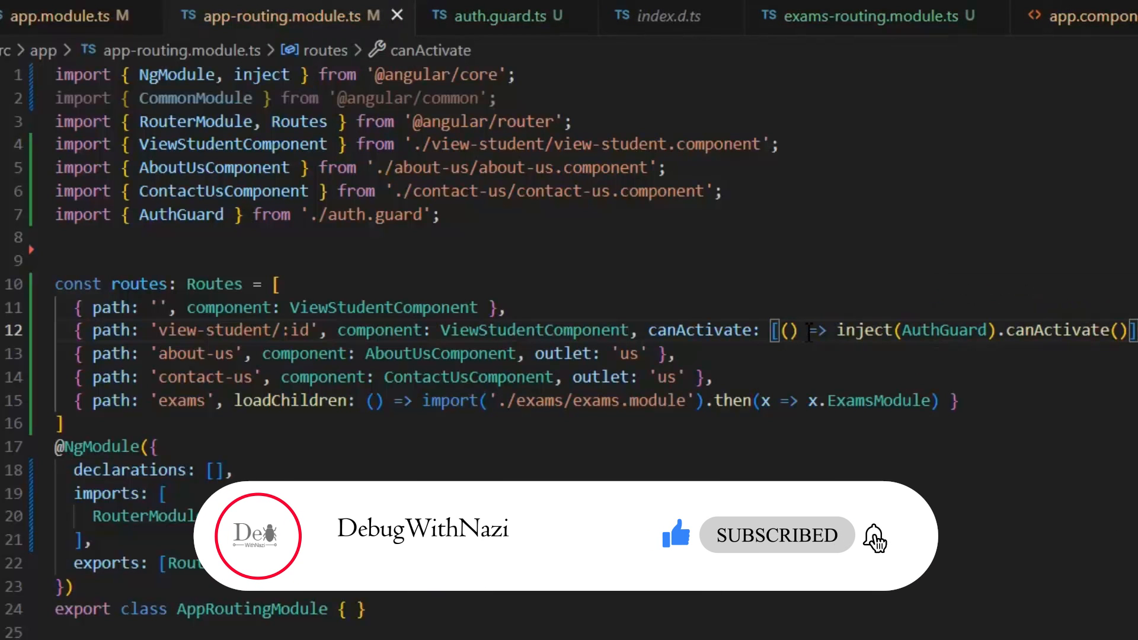